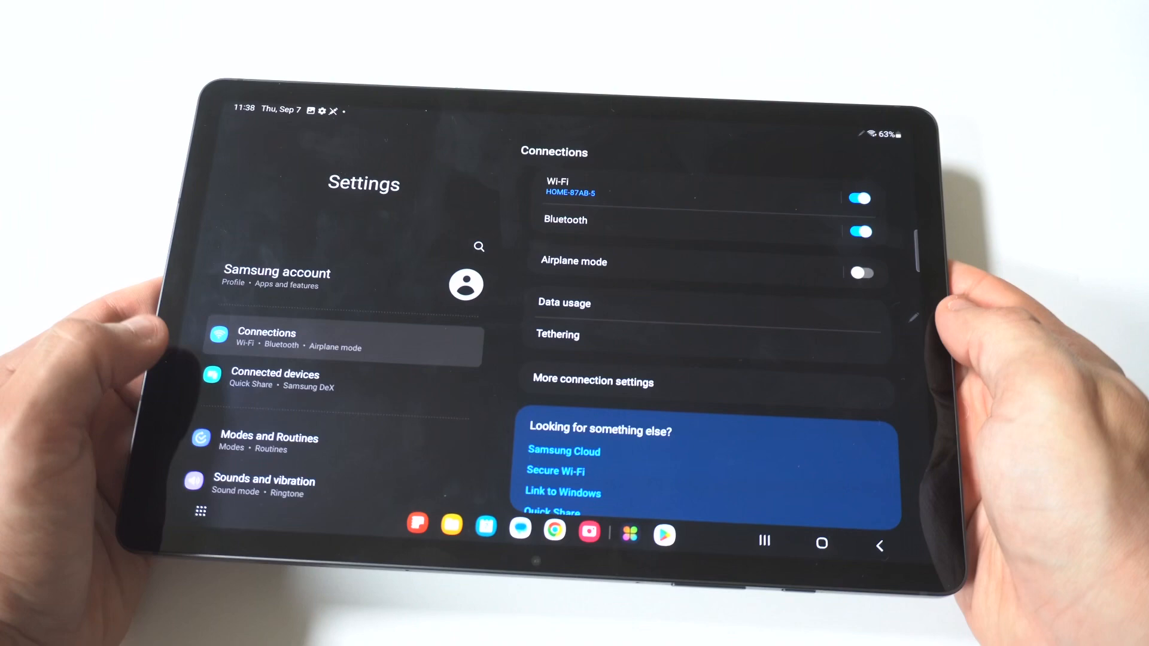
Reach the Default apps page via Apps > Choose default apps, showing browser, assistant and home choices
scroll("down", 3)
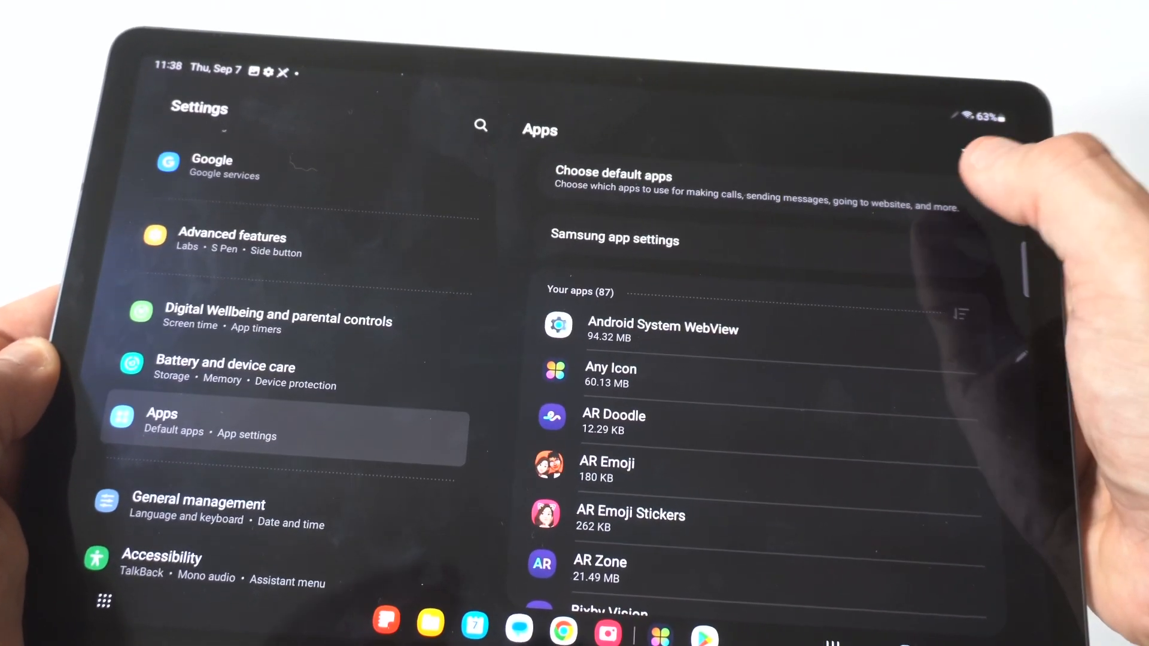
left_click(614, 182)
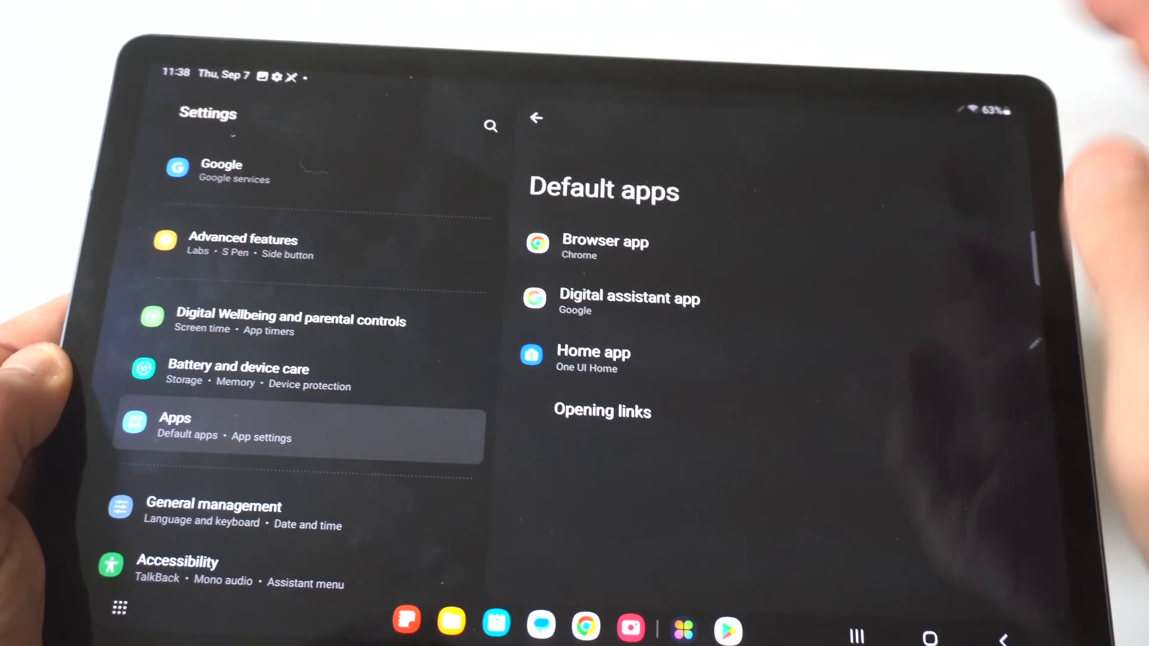
left_click(604, 248)
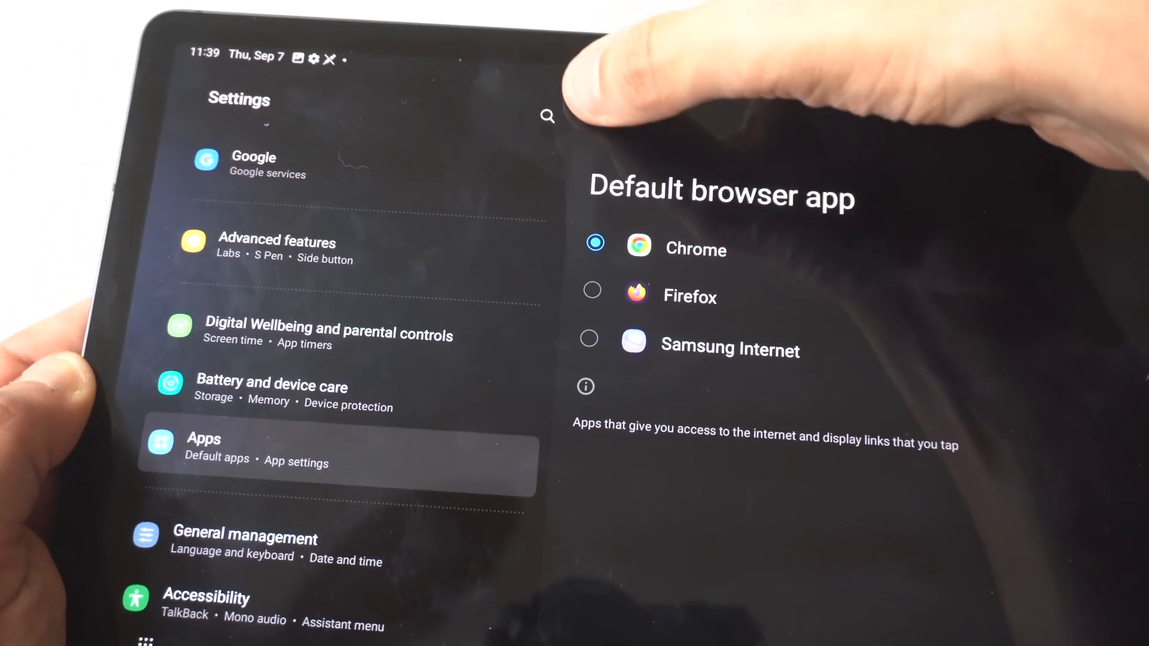
left_click(559, 102)
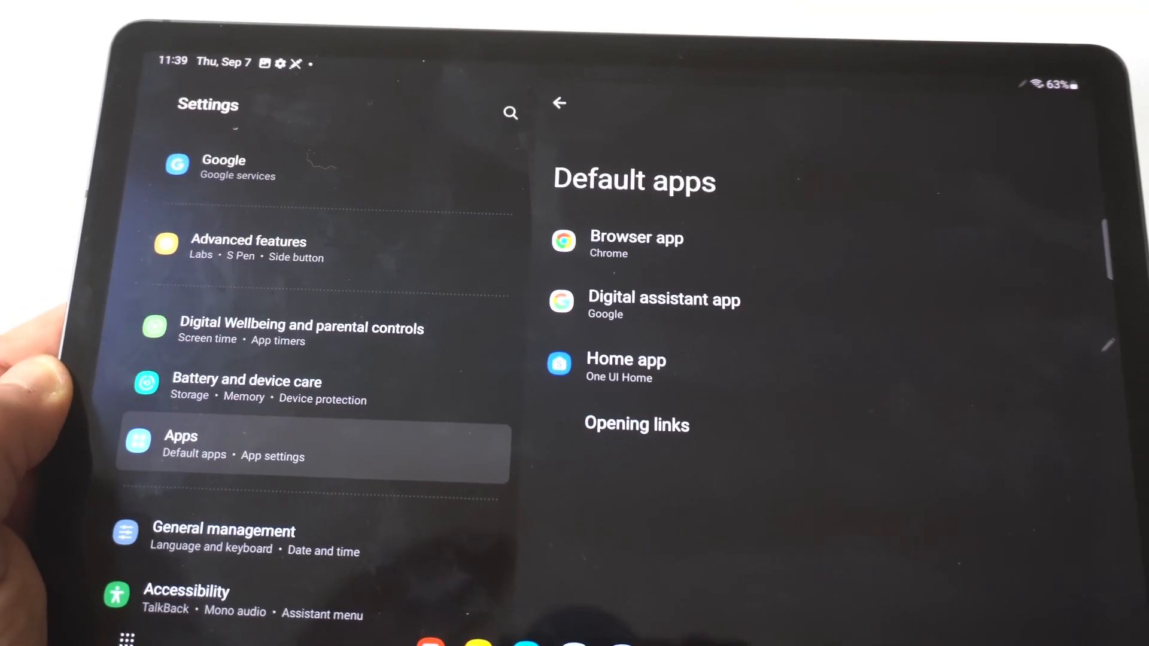